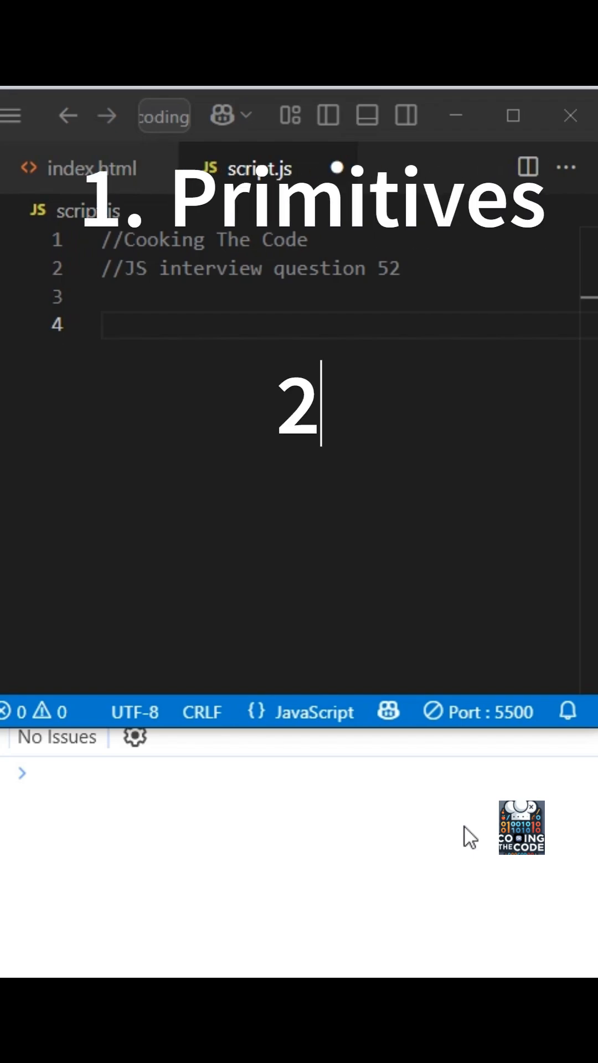
type(". Reference")
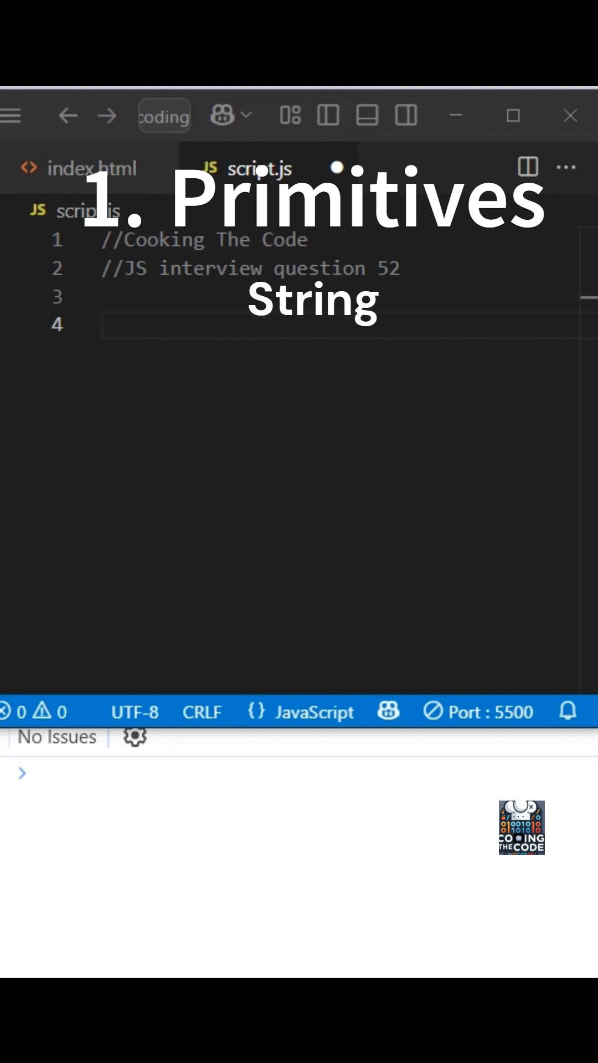
type("\"HI\" 'HI'")
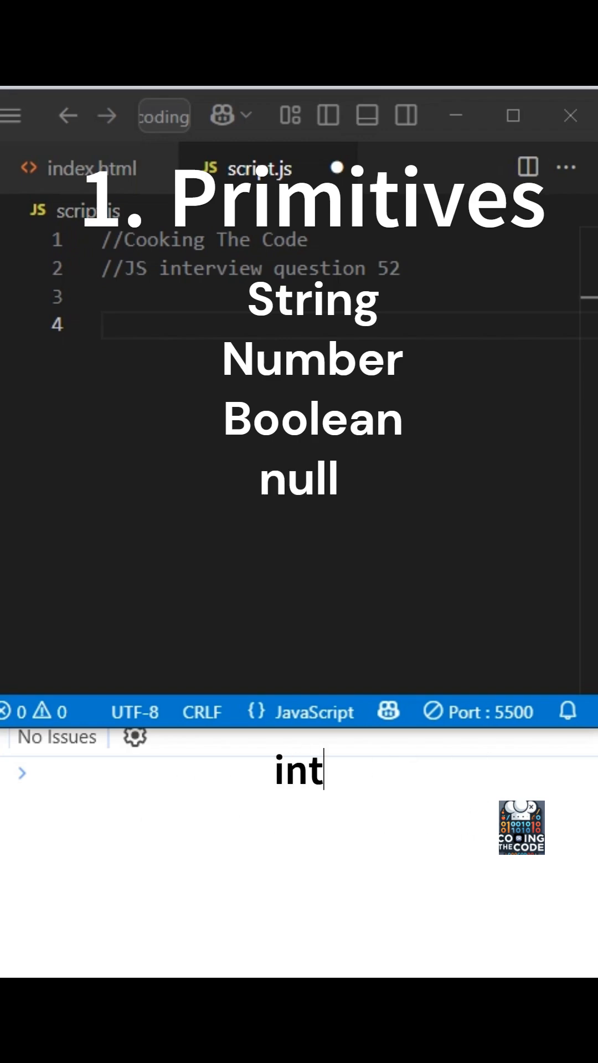
type("intentional absence of value")
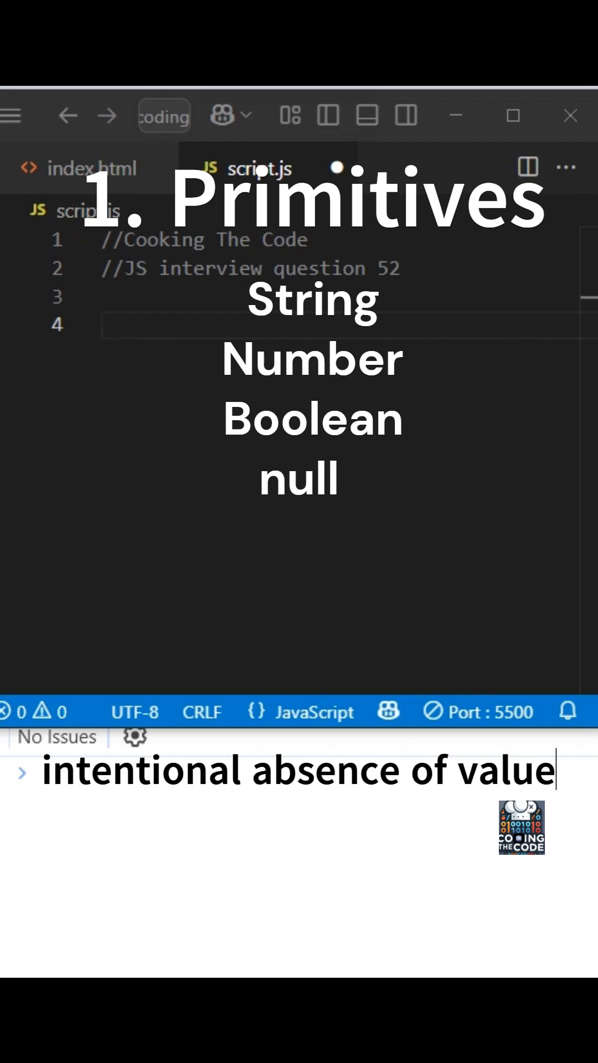